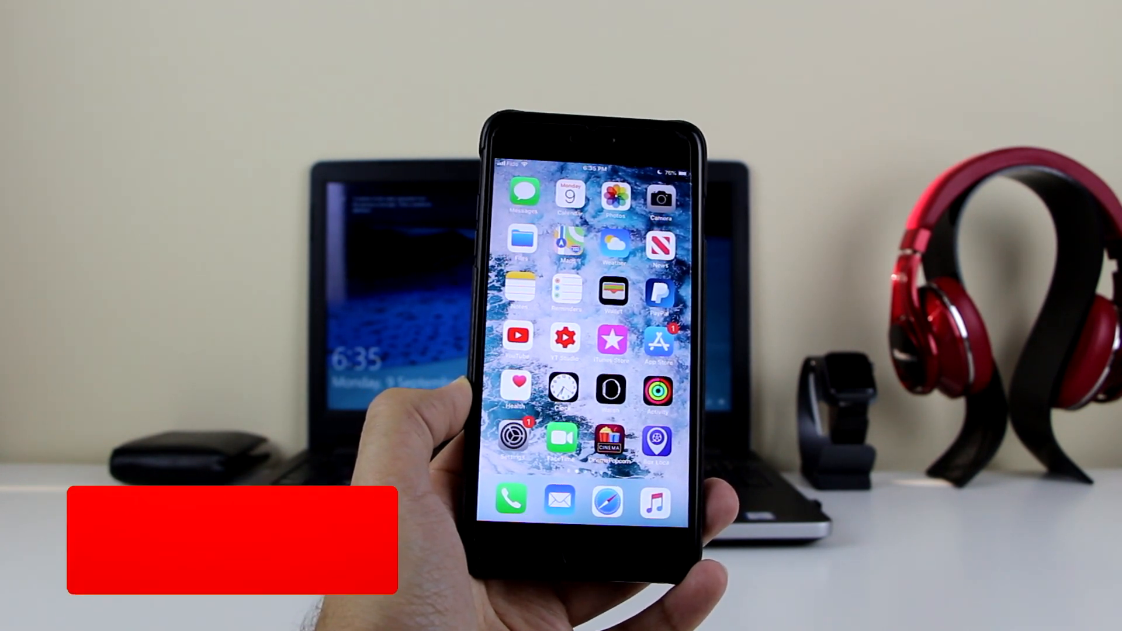
Search the App Store for the InstDown app, entering 'Ins' in the search field.
click(229, 540)
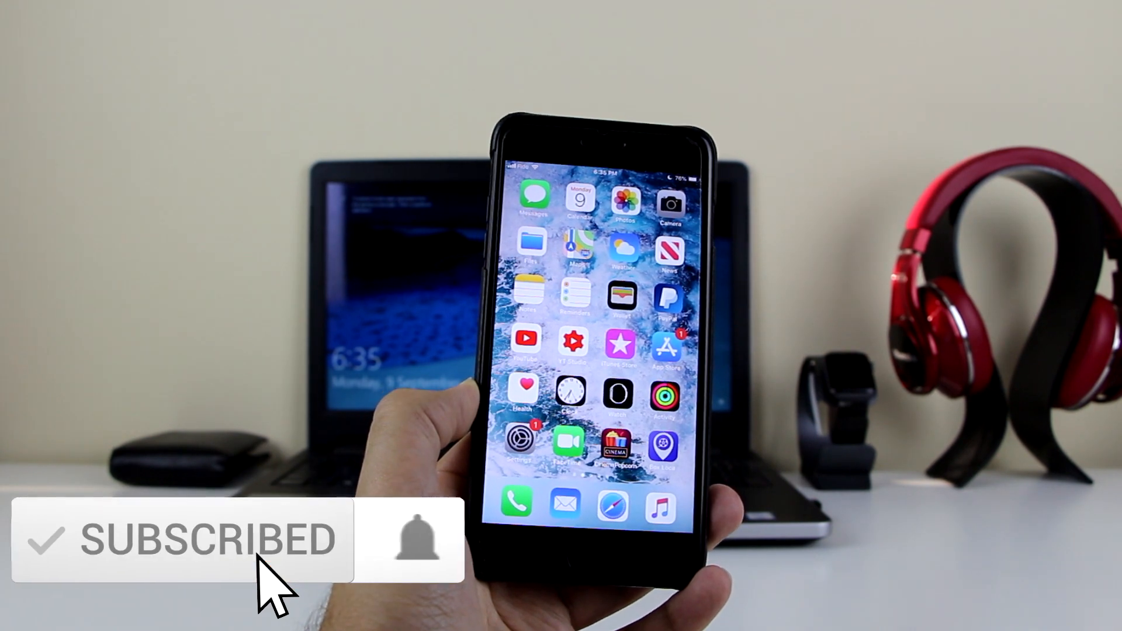
click(410, 538)
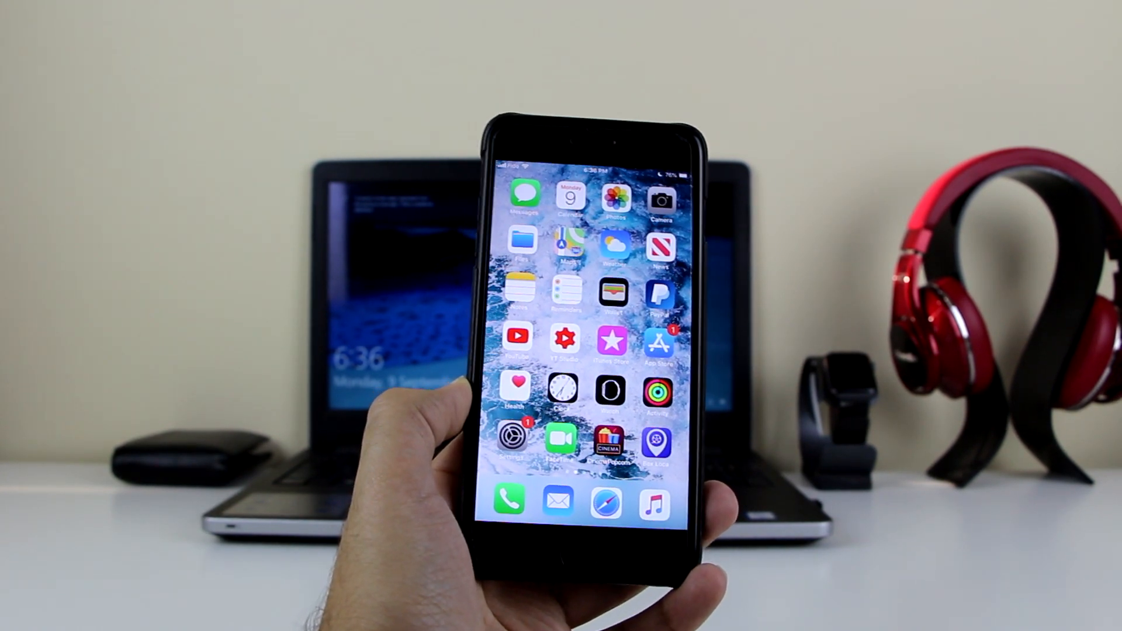
click(655, 344)
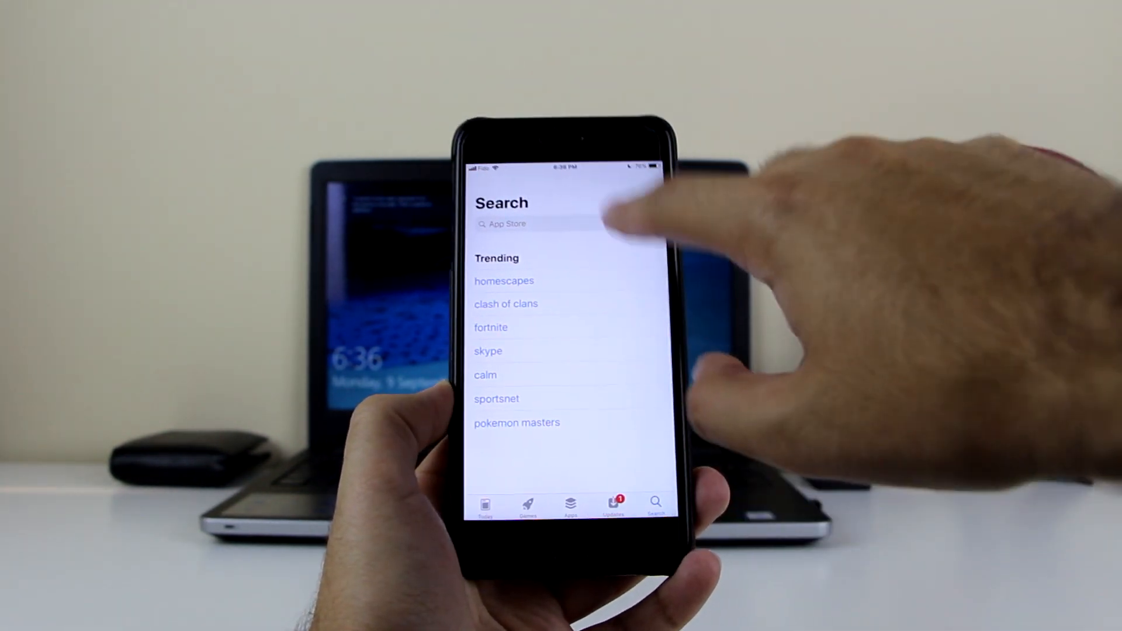
text(Ins)
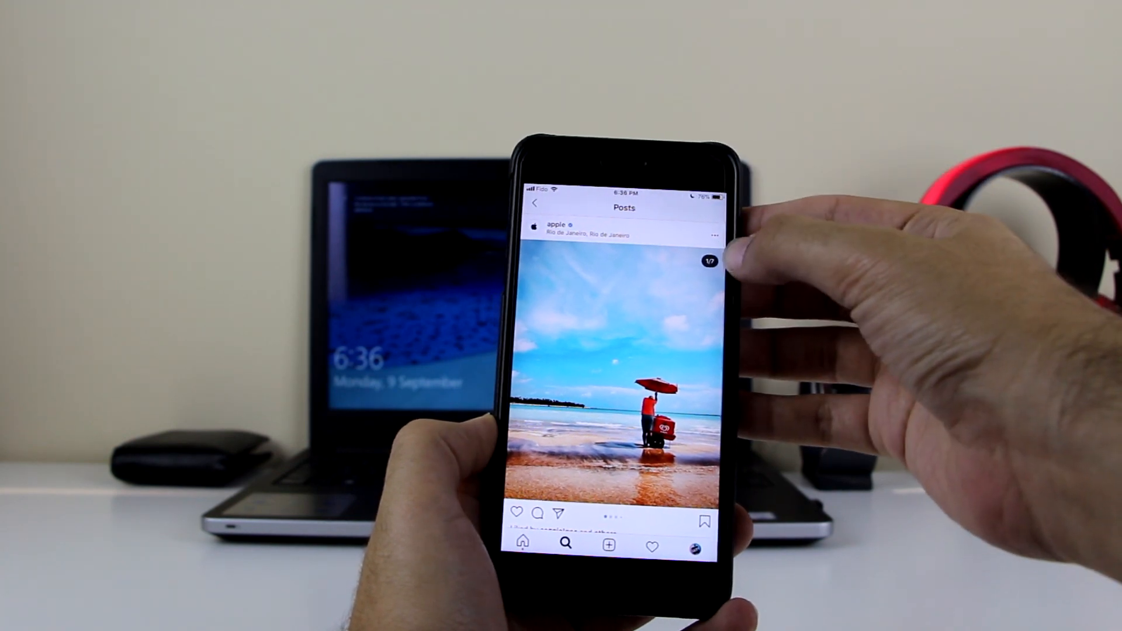
Copy the beach post's link in Instagram and start its download in InstDown.
click(713, 236)
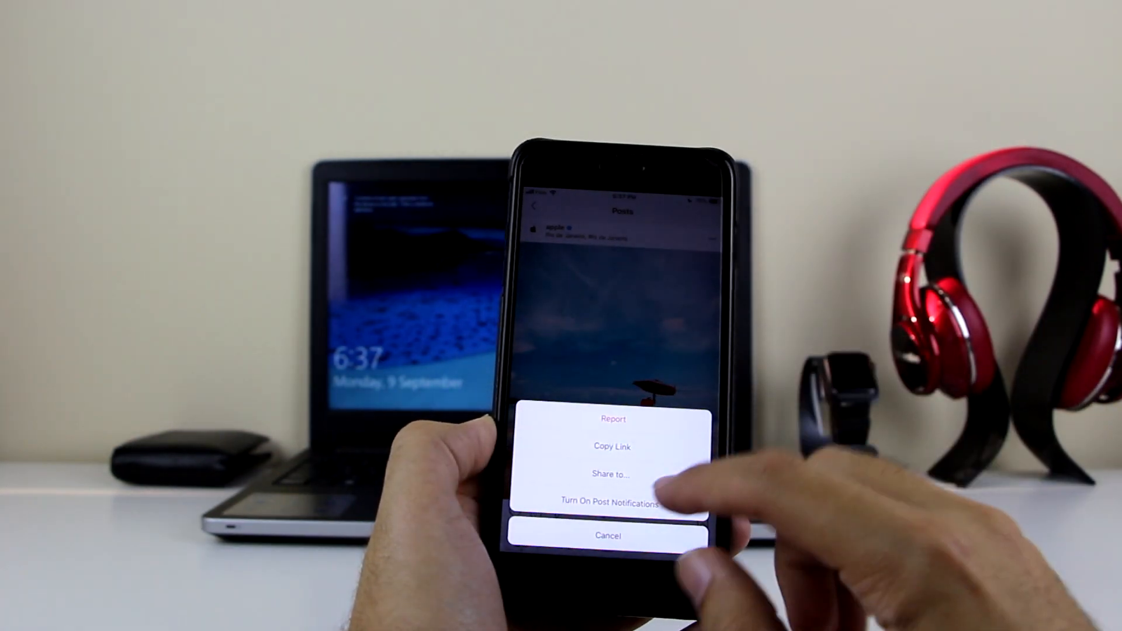
click(609, 537)
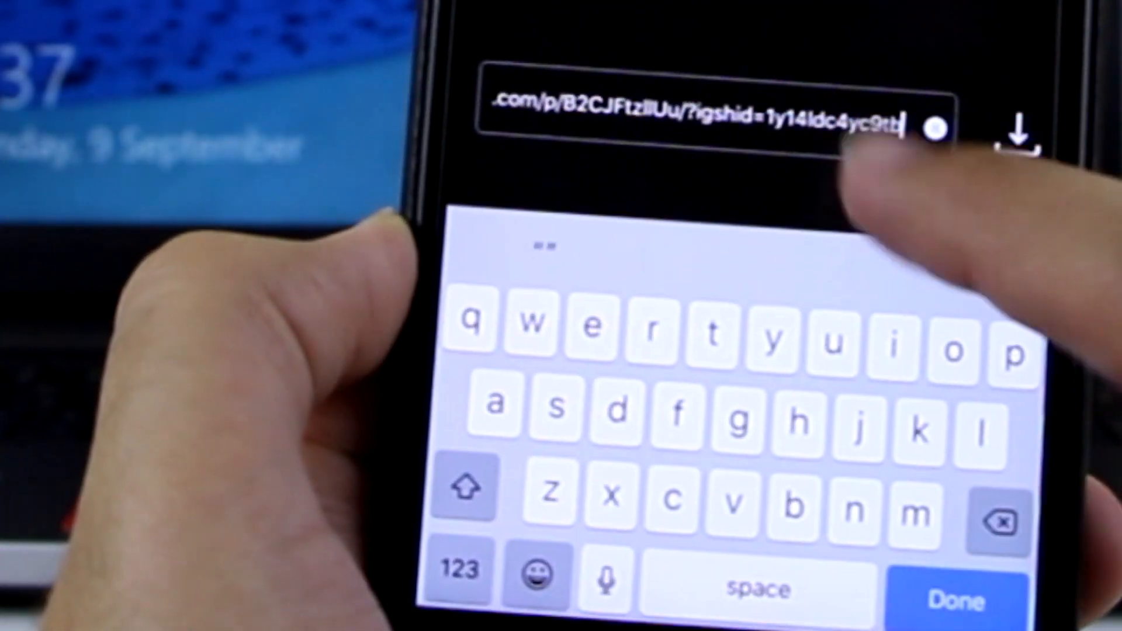
click(929, 125)
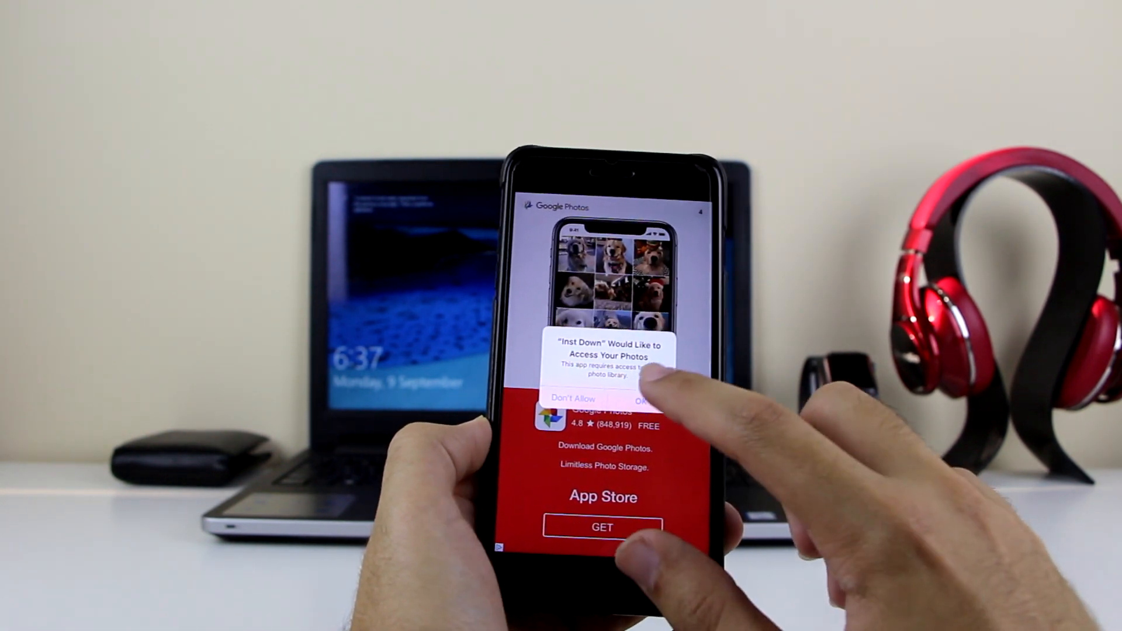
Allow photo library access, then view the downloaded beach photo in the Instagram album.
click(641, 398)
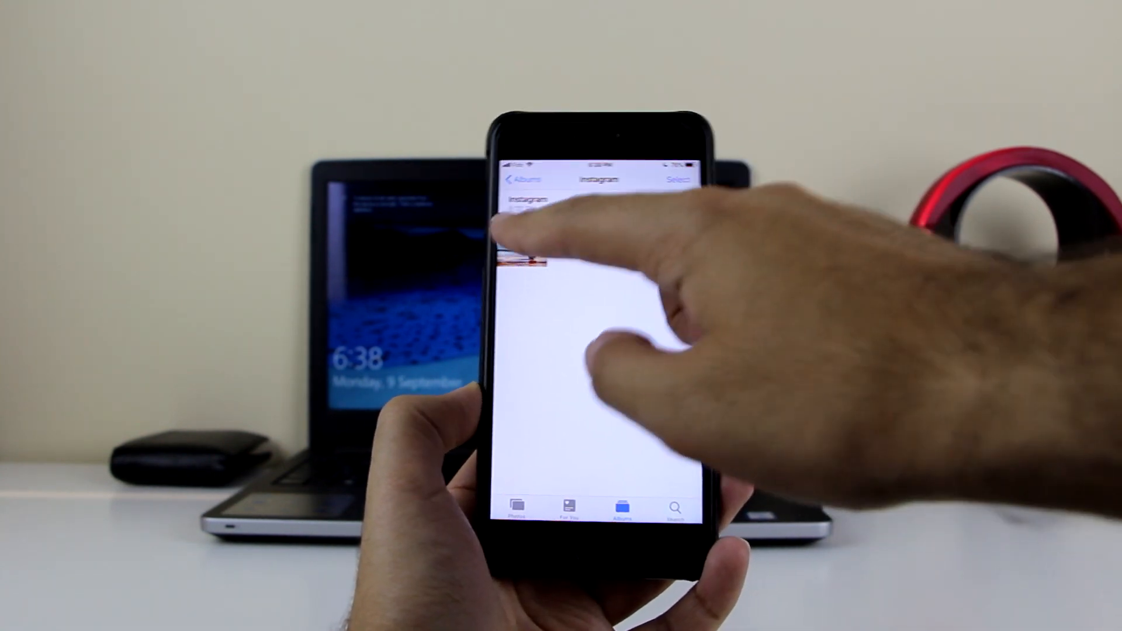
click(522, 257)
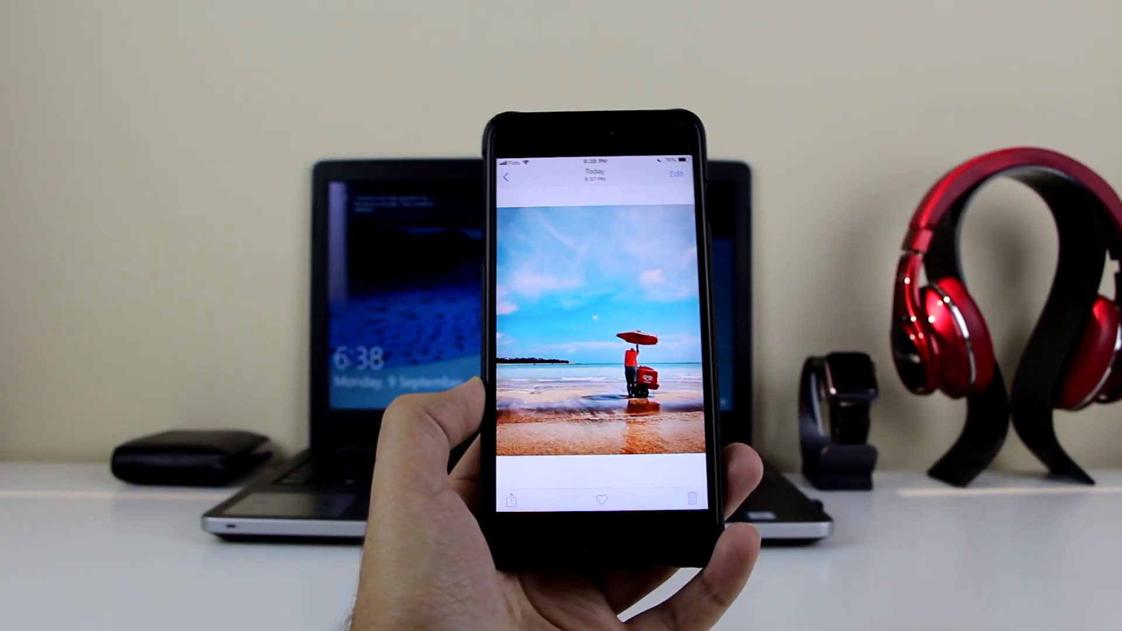
click(506, 177)
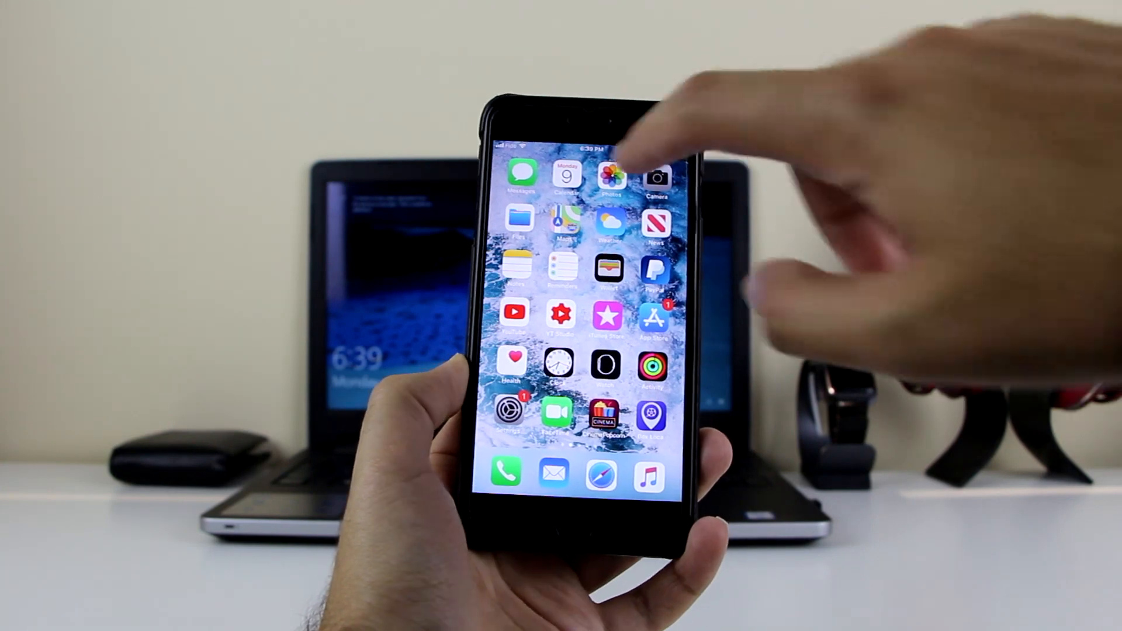
Preview the saved 0:28 video in Photos and return to the Instagram album.
click(611, 175)
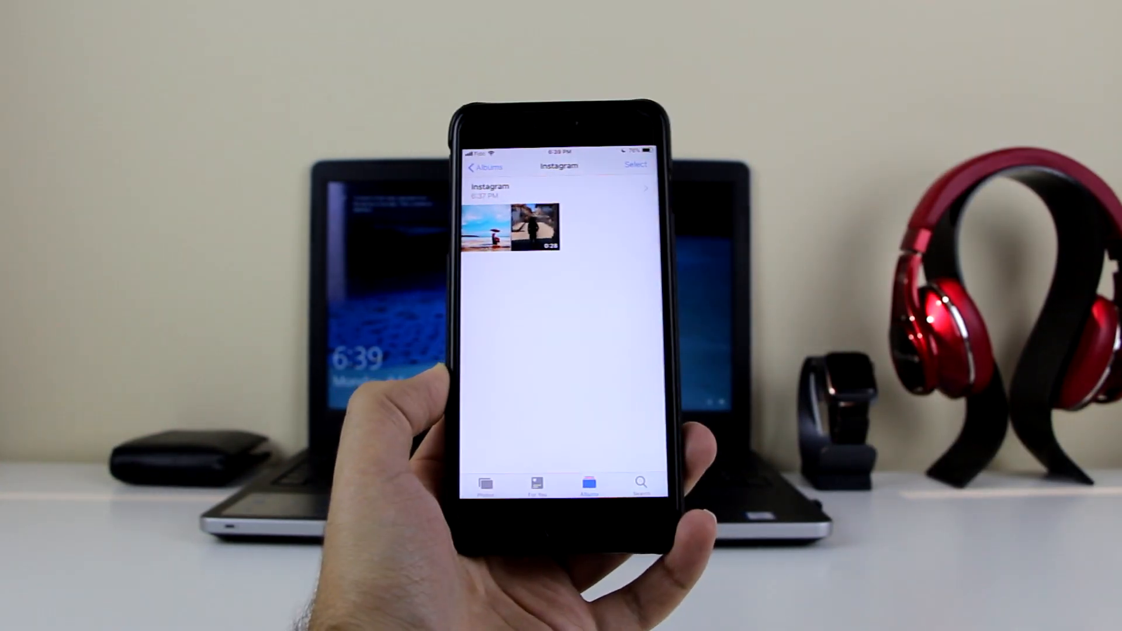
click(541, 229)
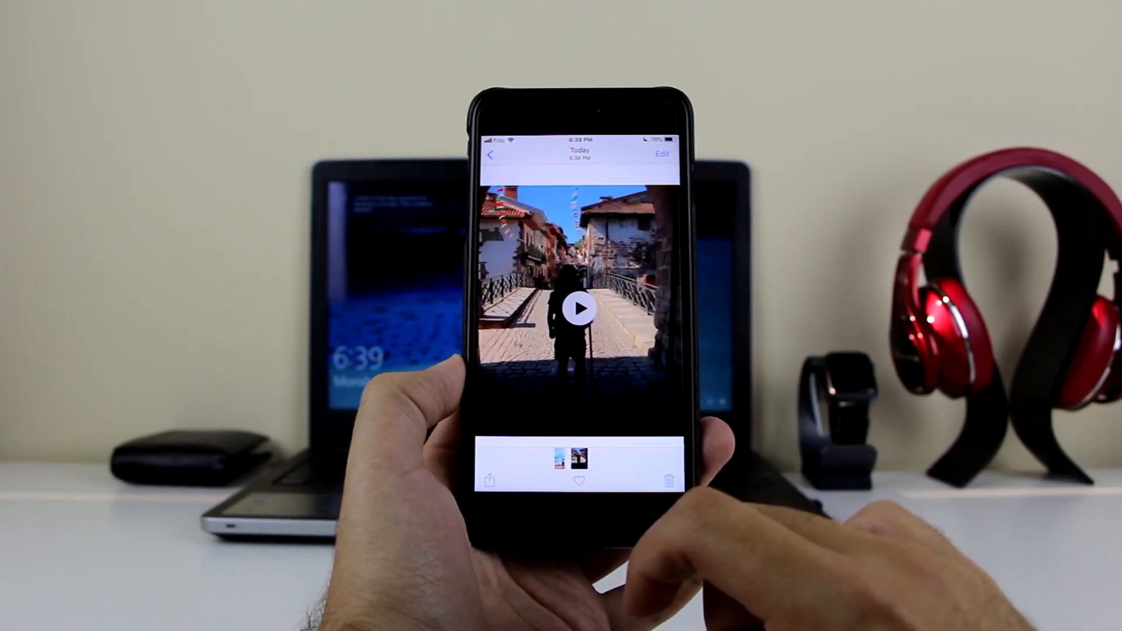
click(492, 155)
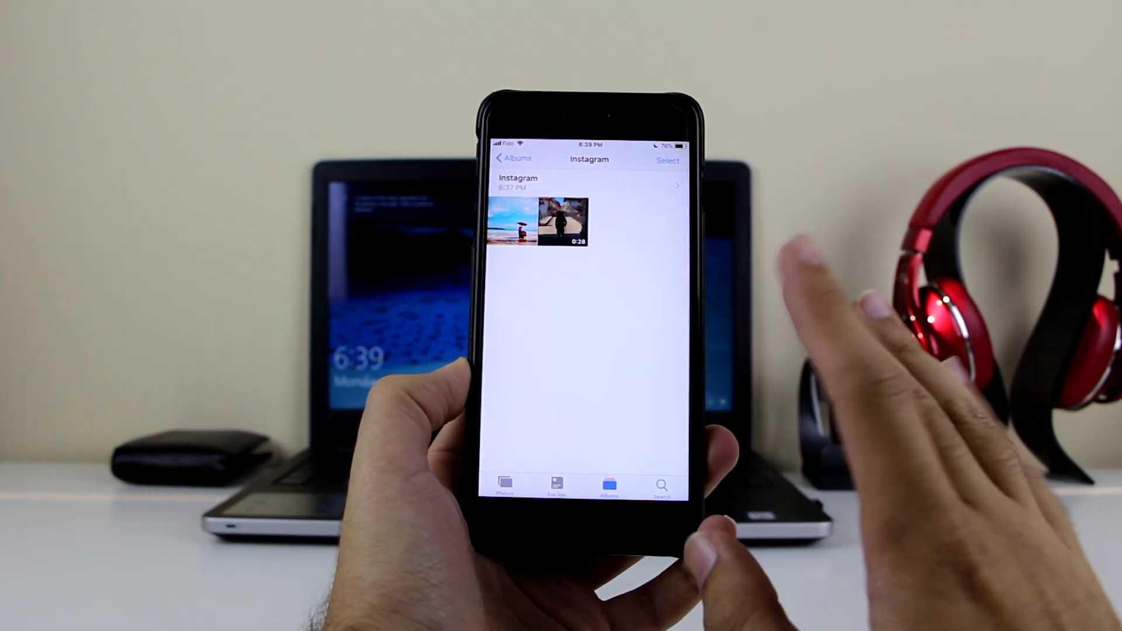